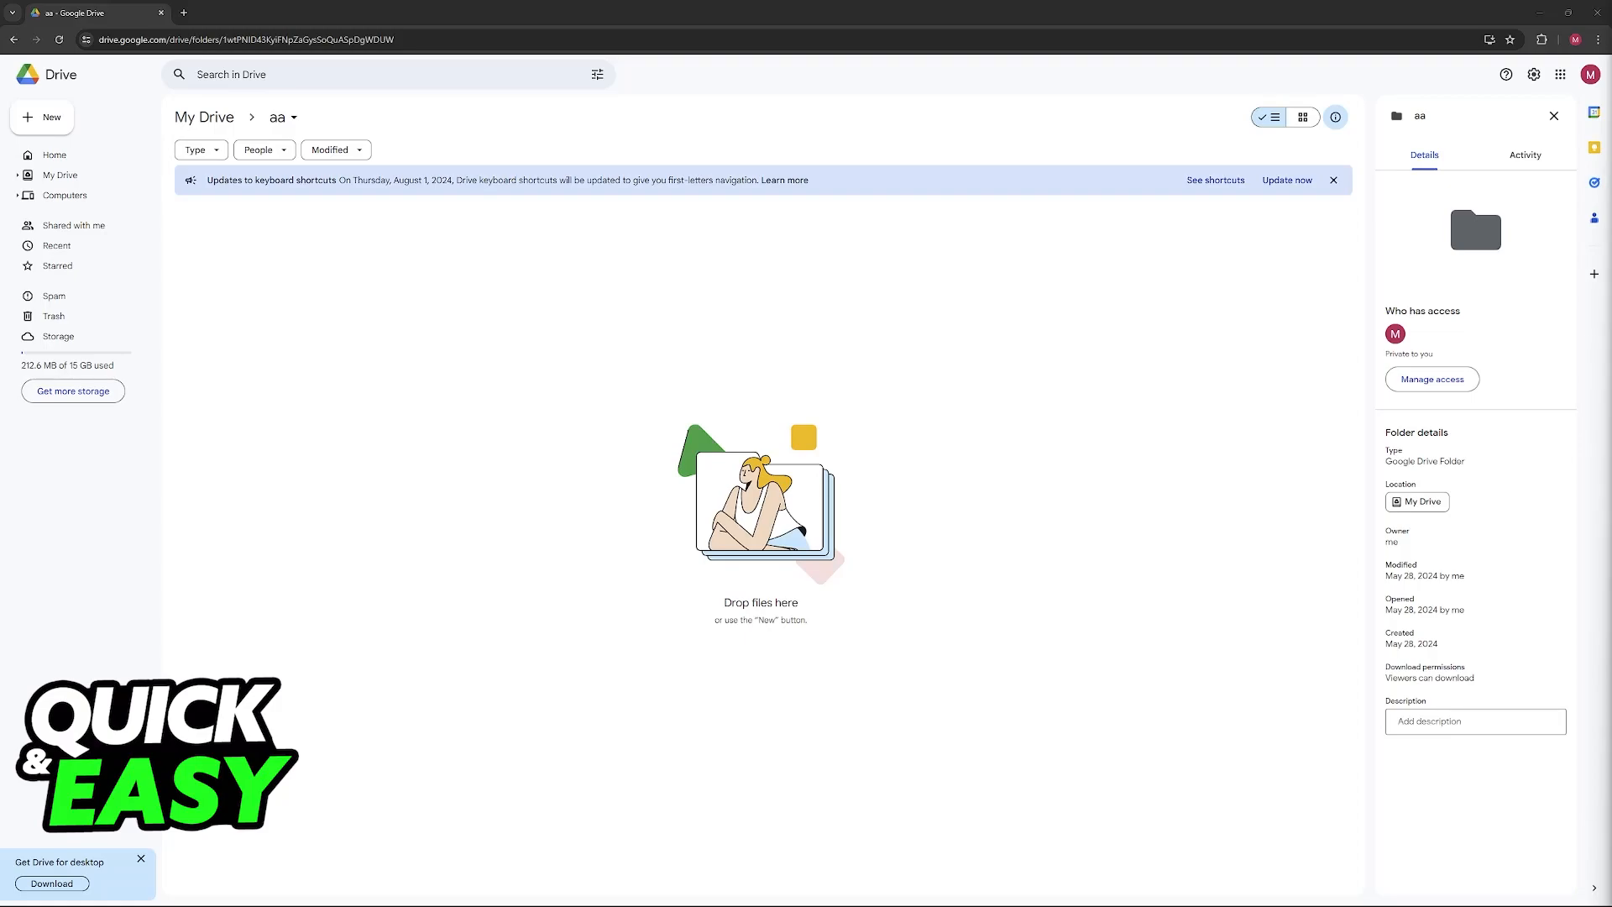
mouse_move(252, 301)
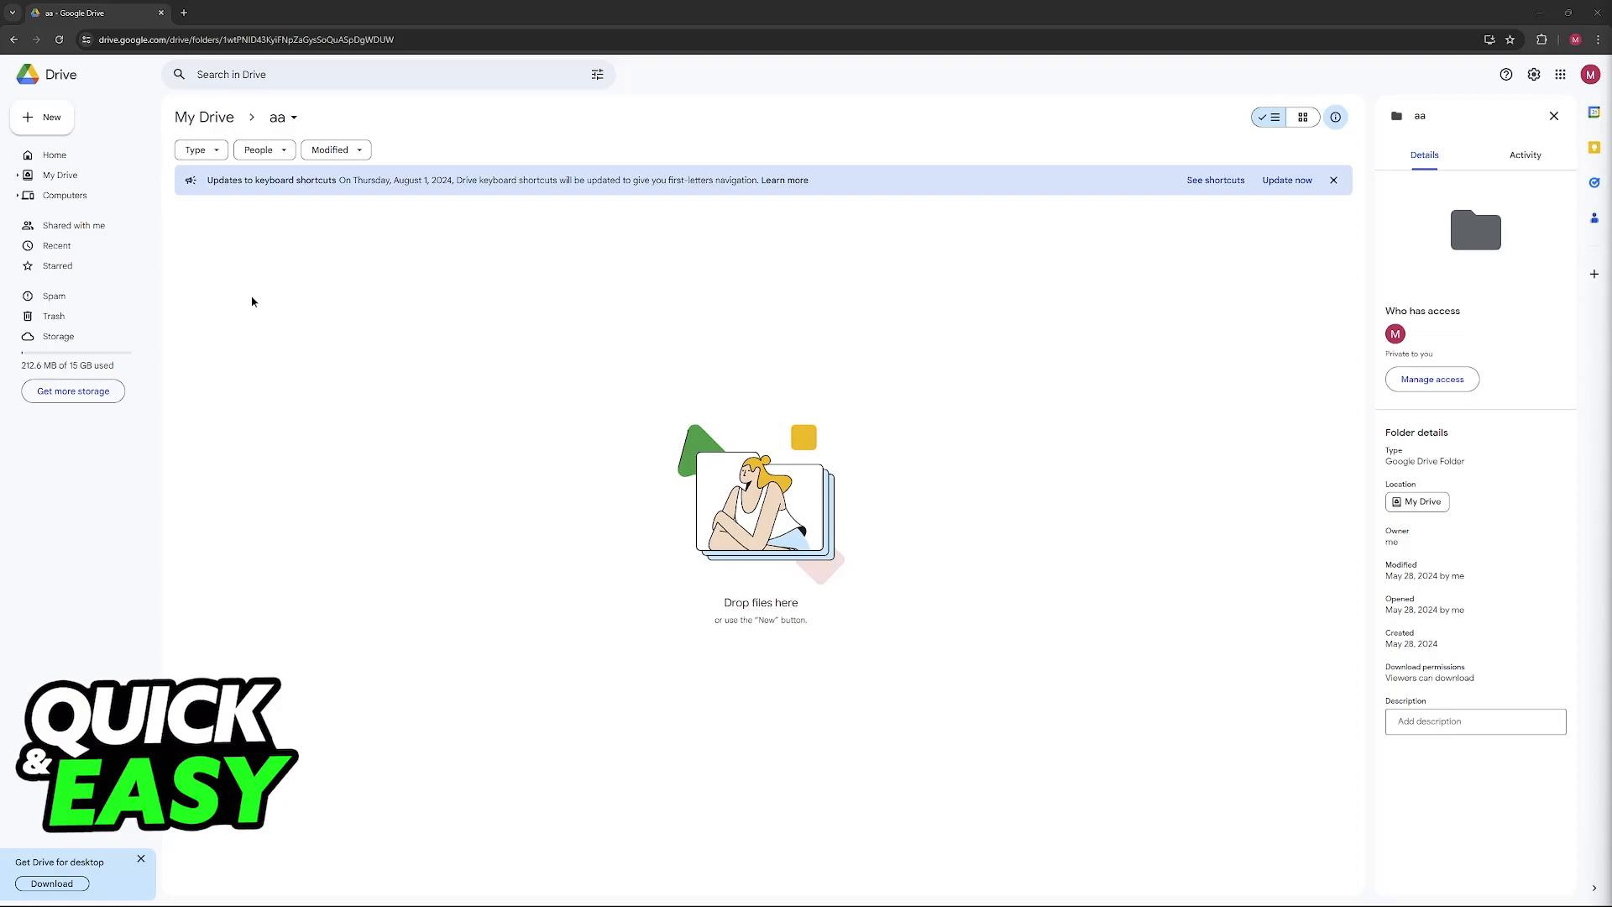
mouse_move(472, 299)
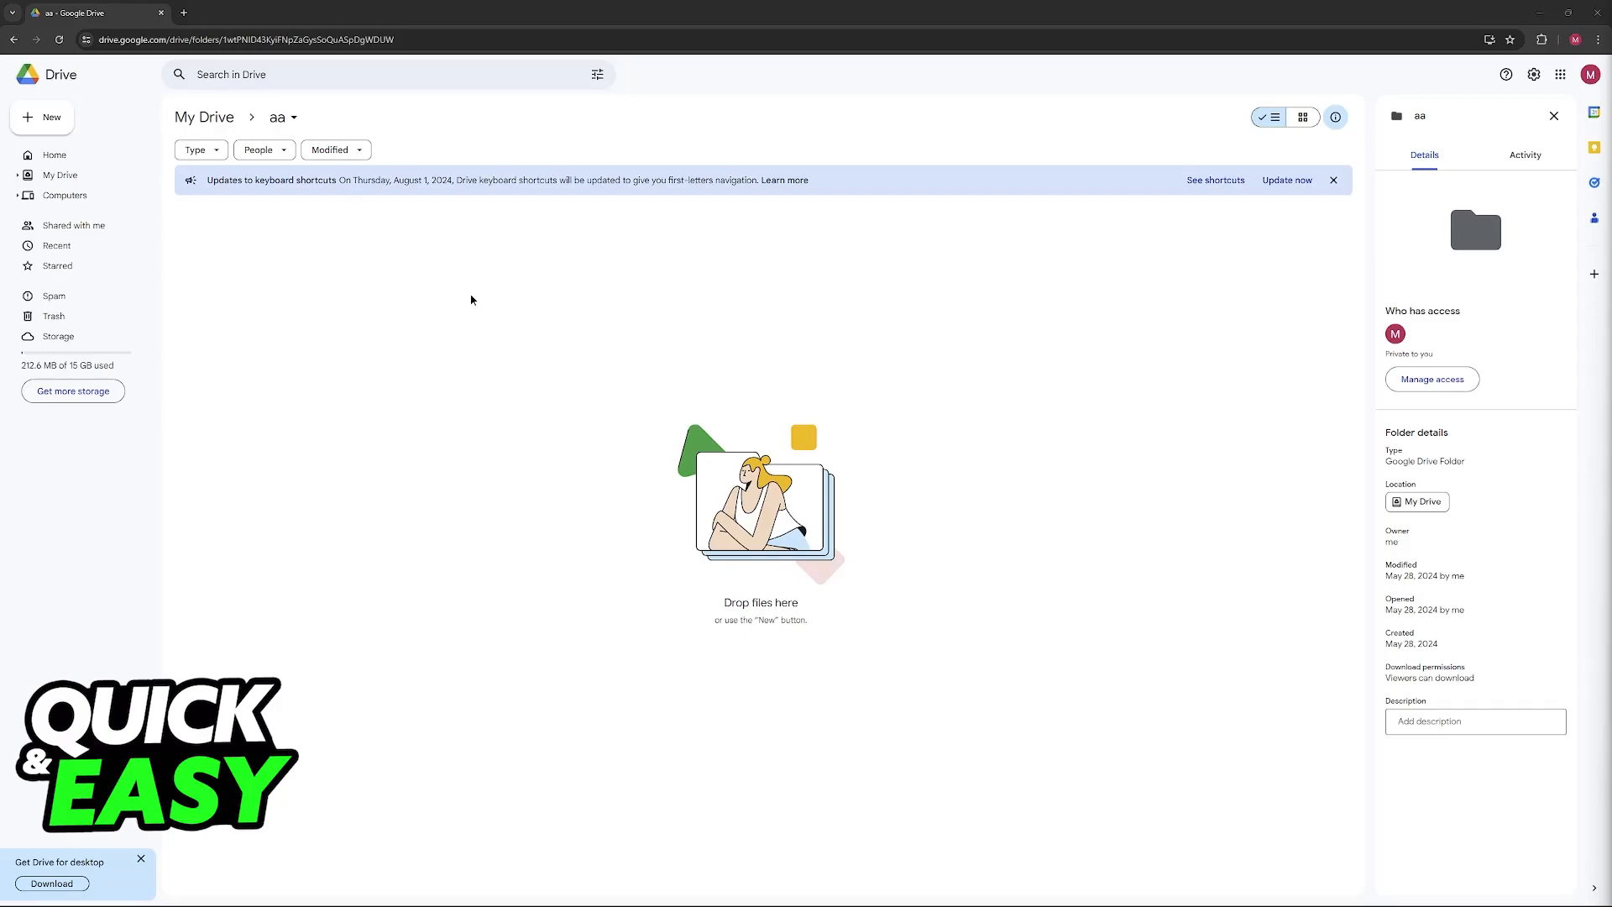
Step: Start a file upload from Drive's New menu, after one dismissed attempt
click(42, 116)
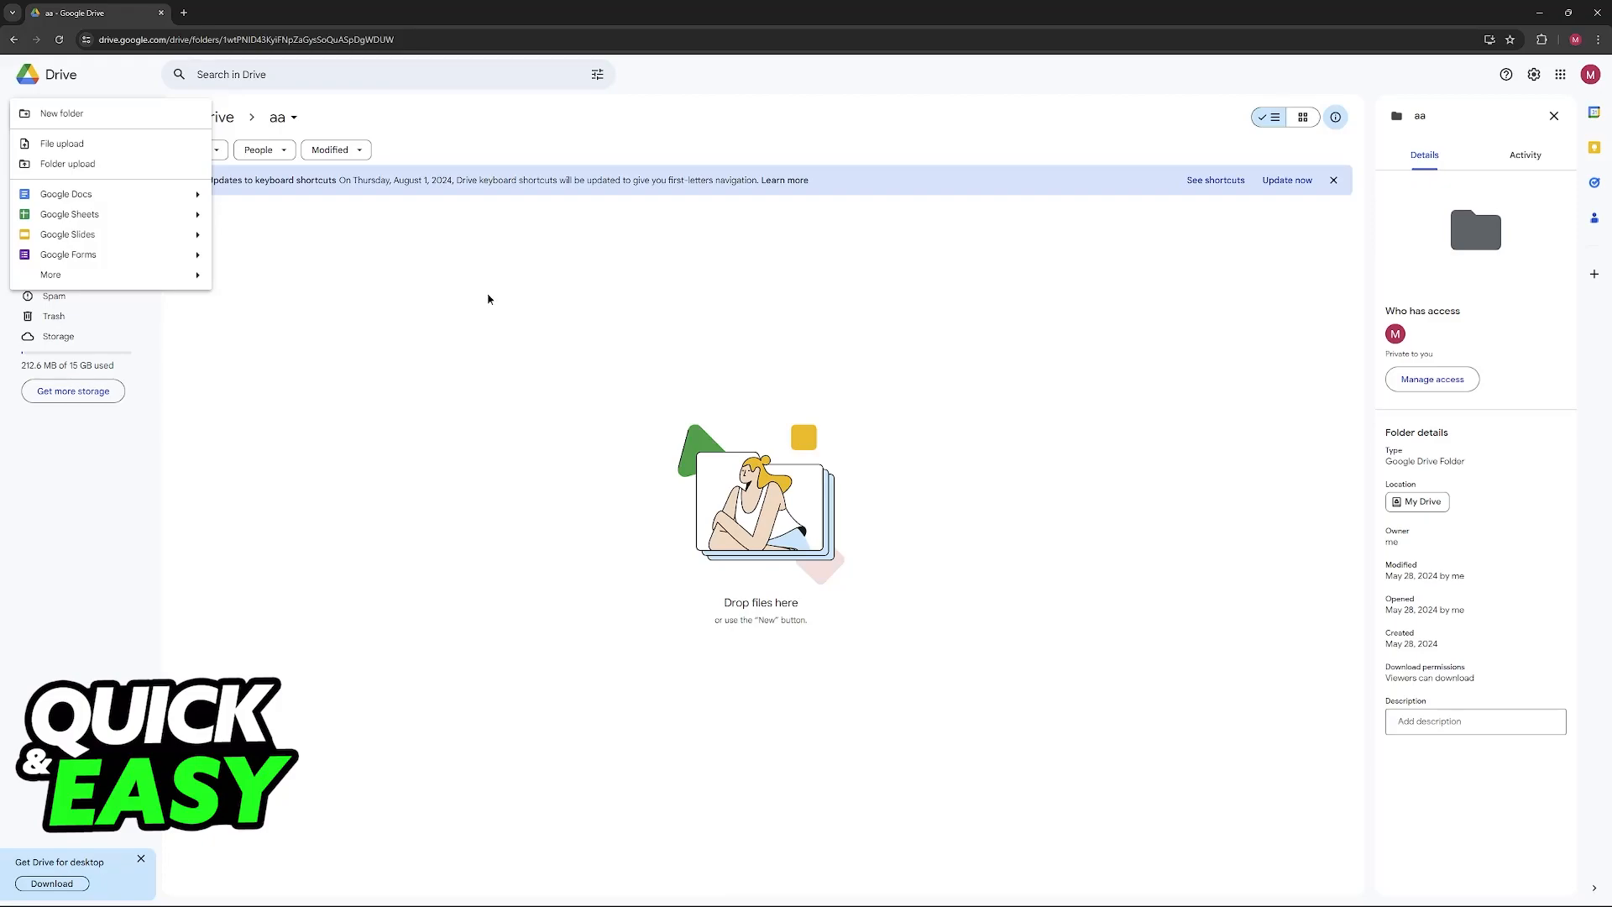
click(487, 299)
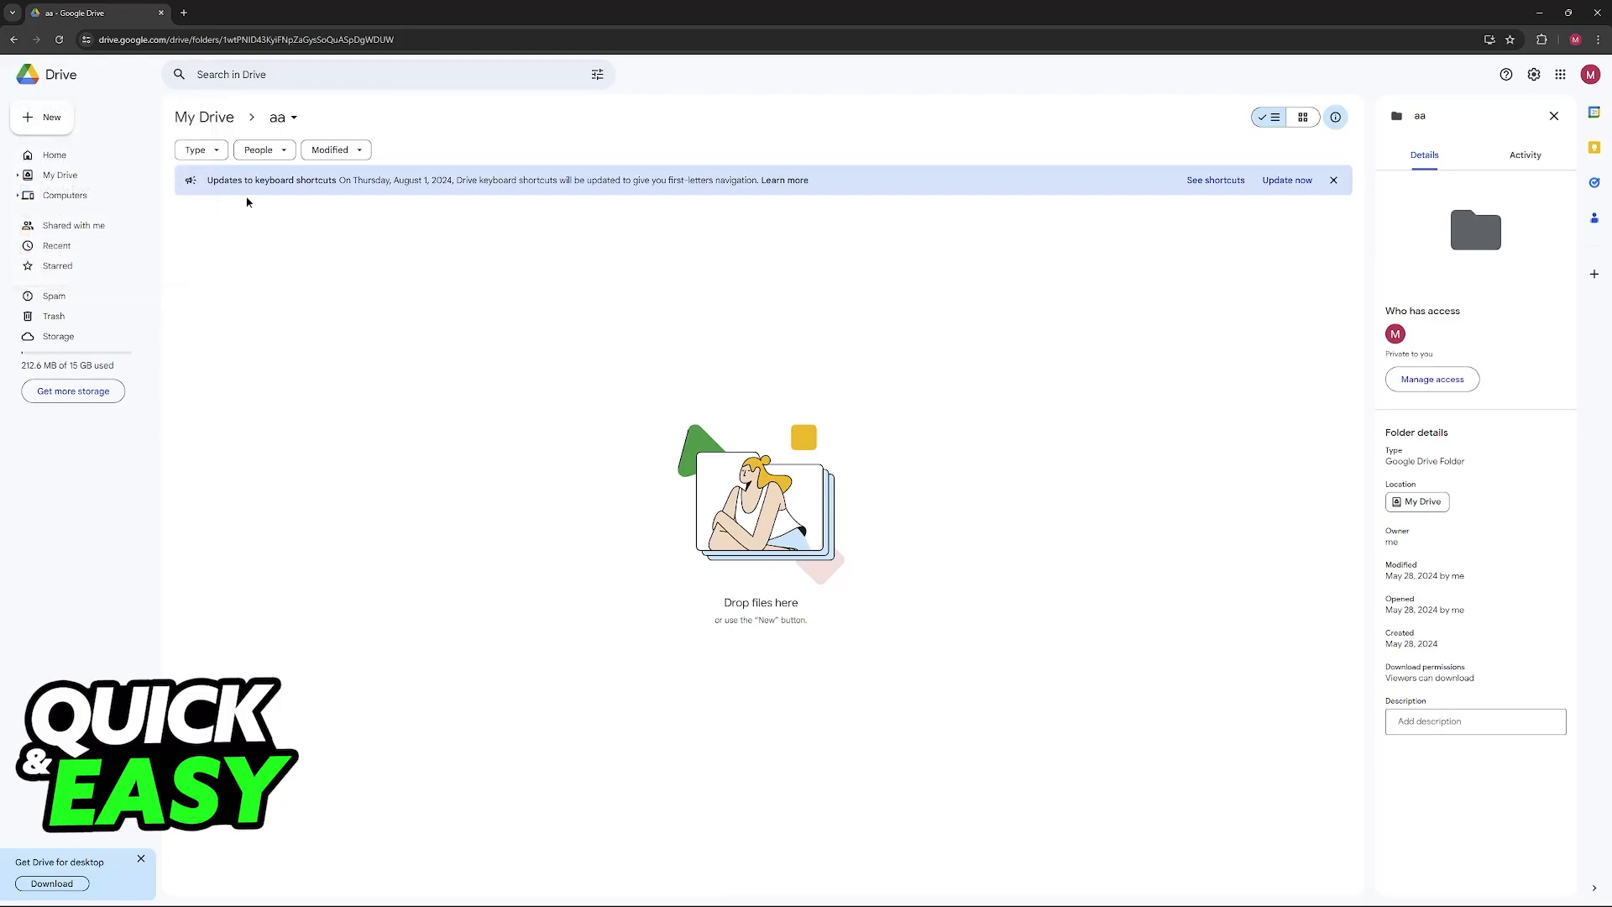
mouse_move(388, 298)
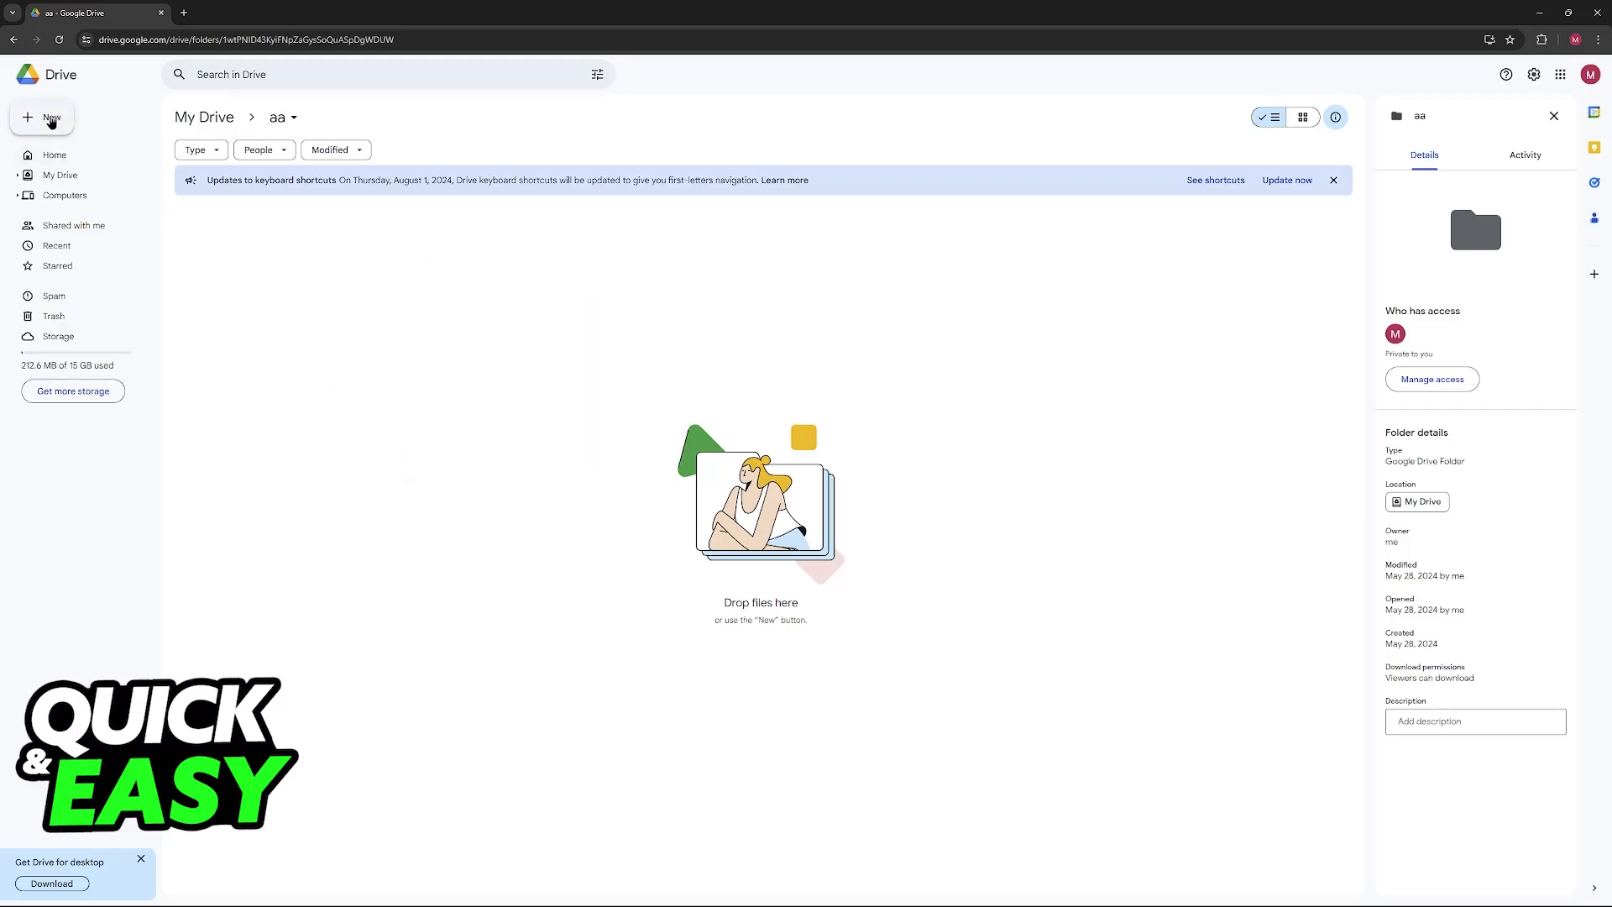
click(41, 118)
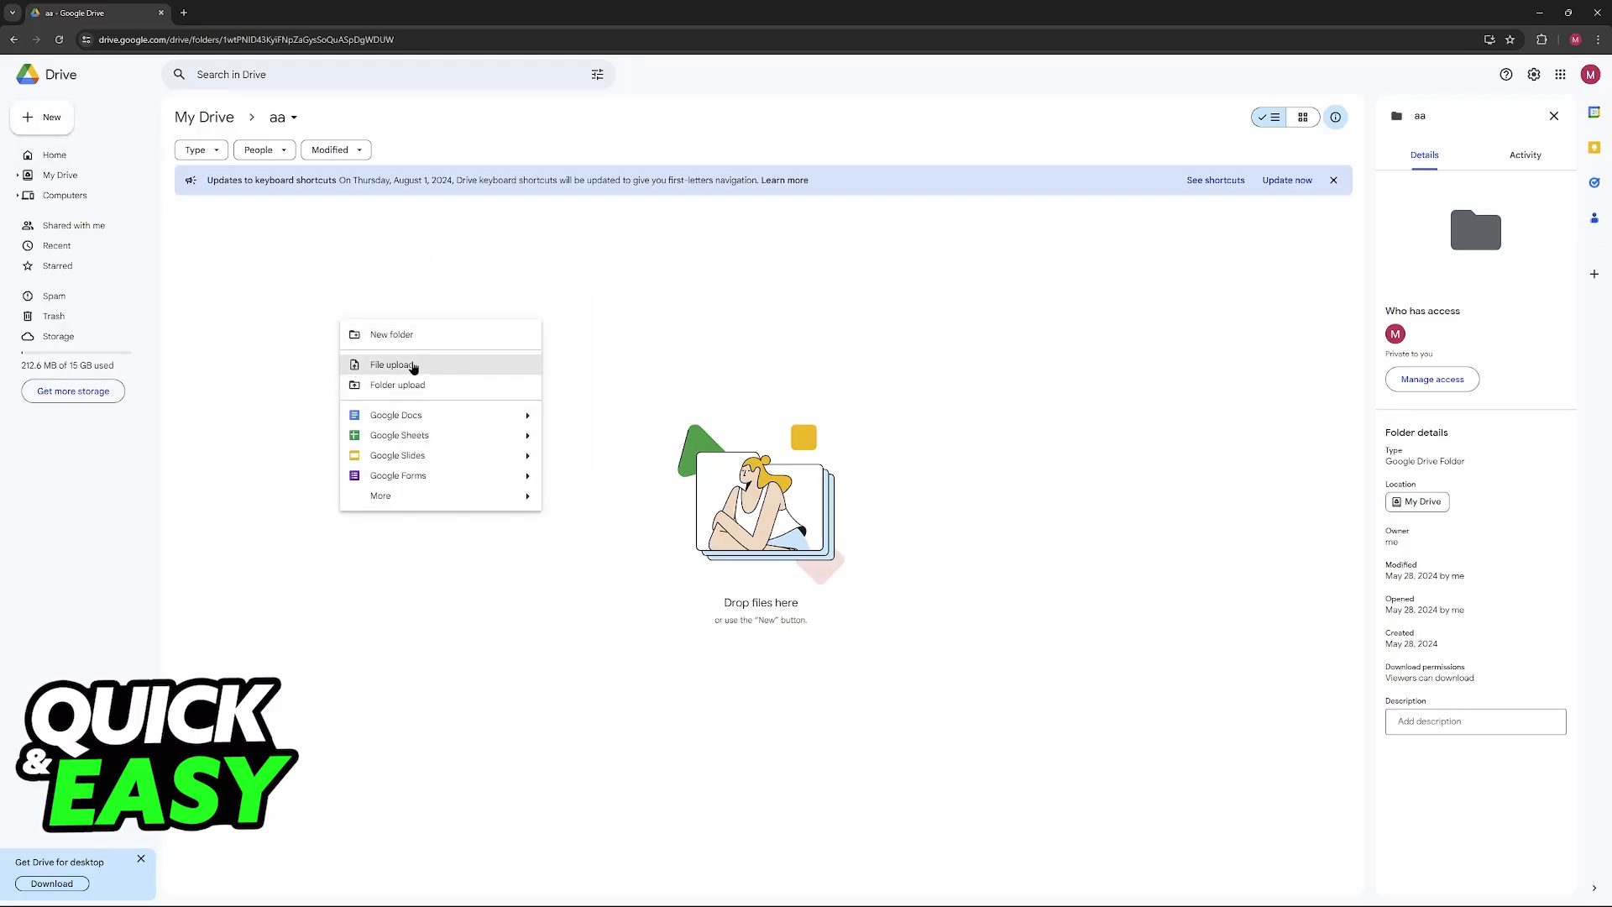
click(390, 365)
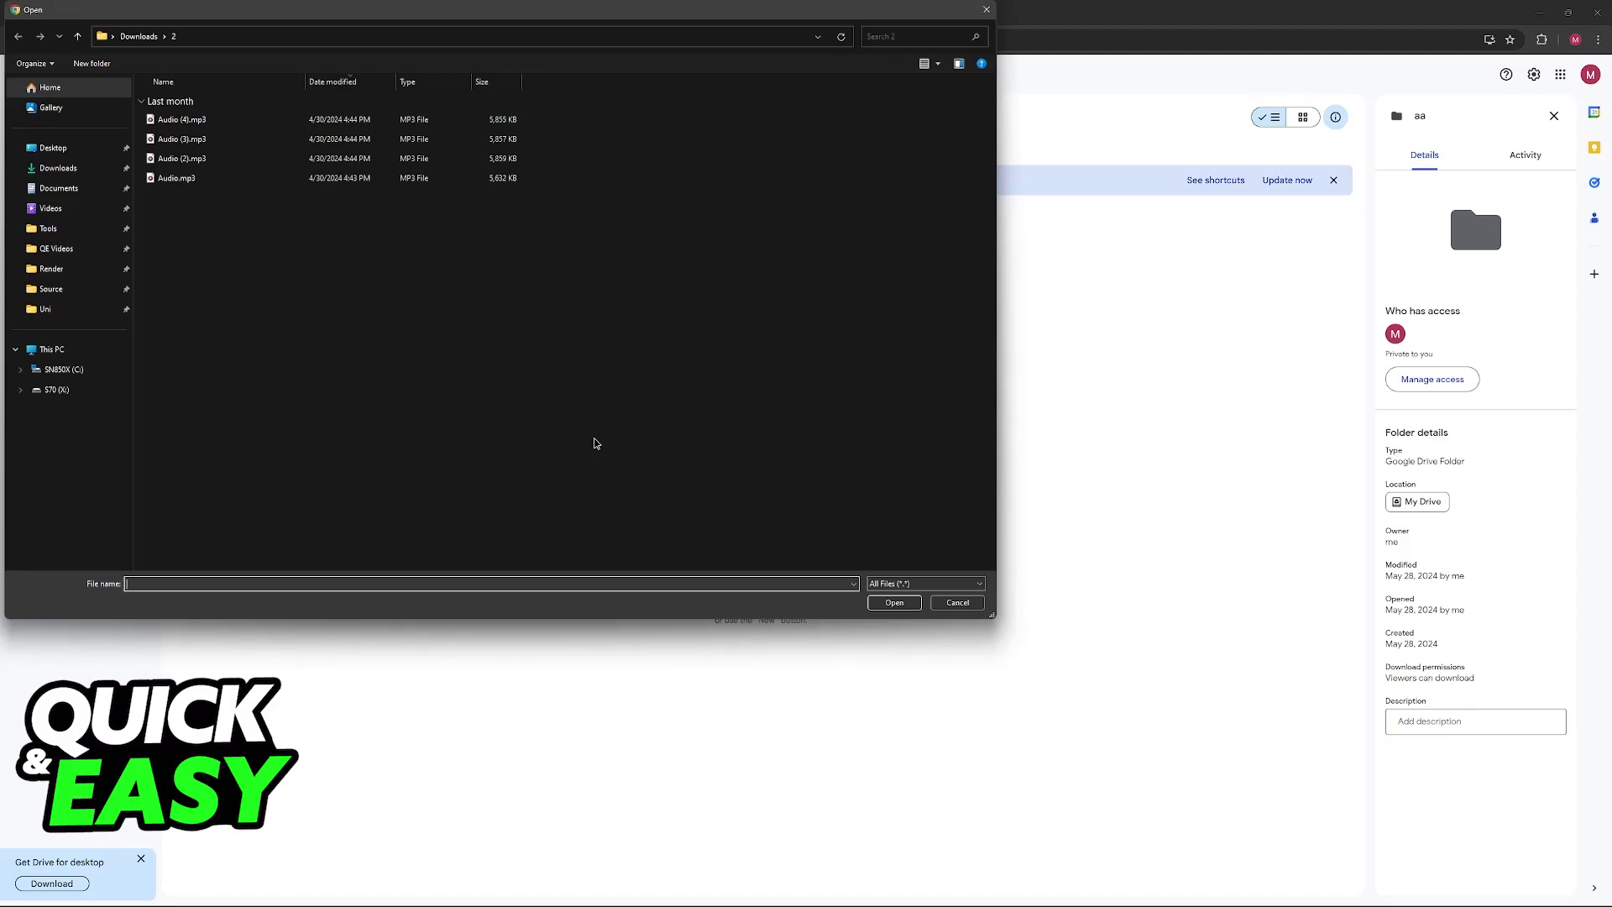
mouse_move(271, 241)
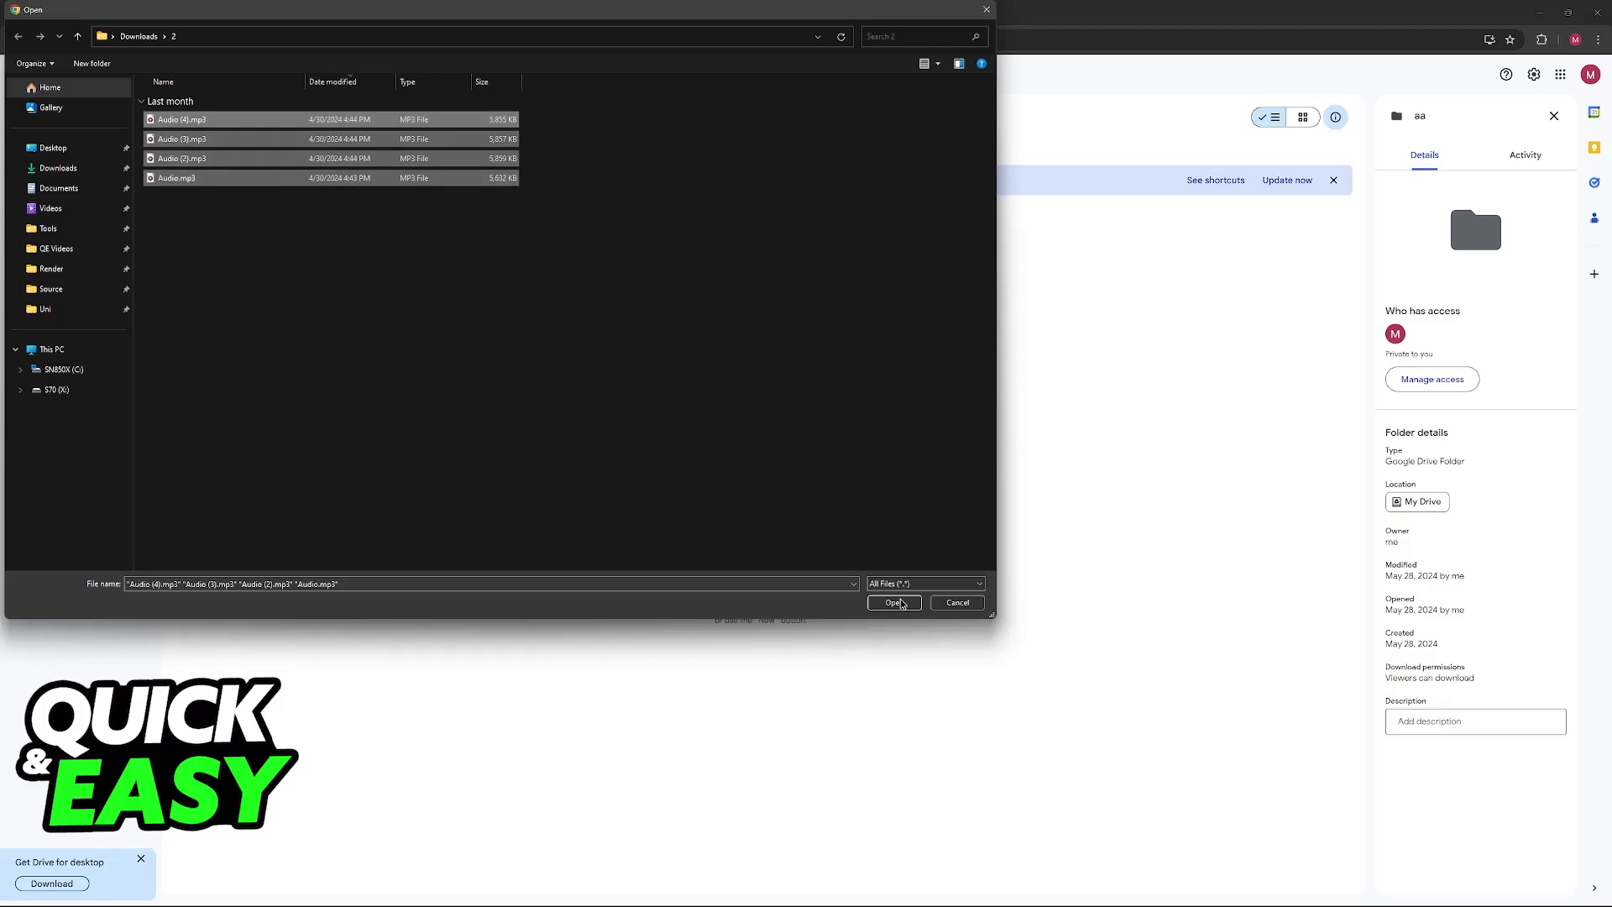
Step: Confirm the four selected Audio MP3 files for upload into folder 'aa'
click(892, 603)
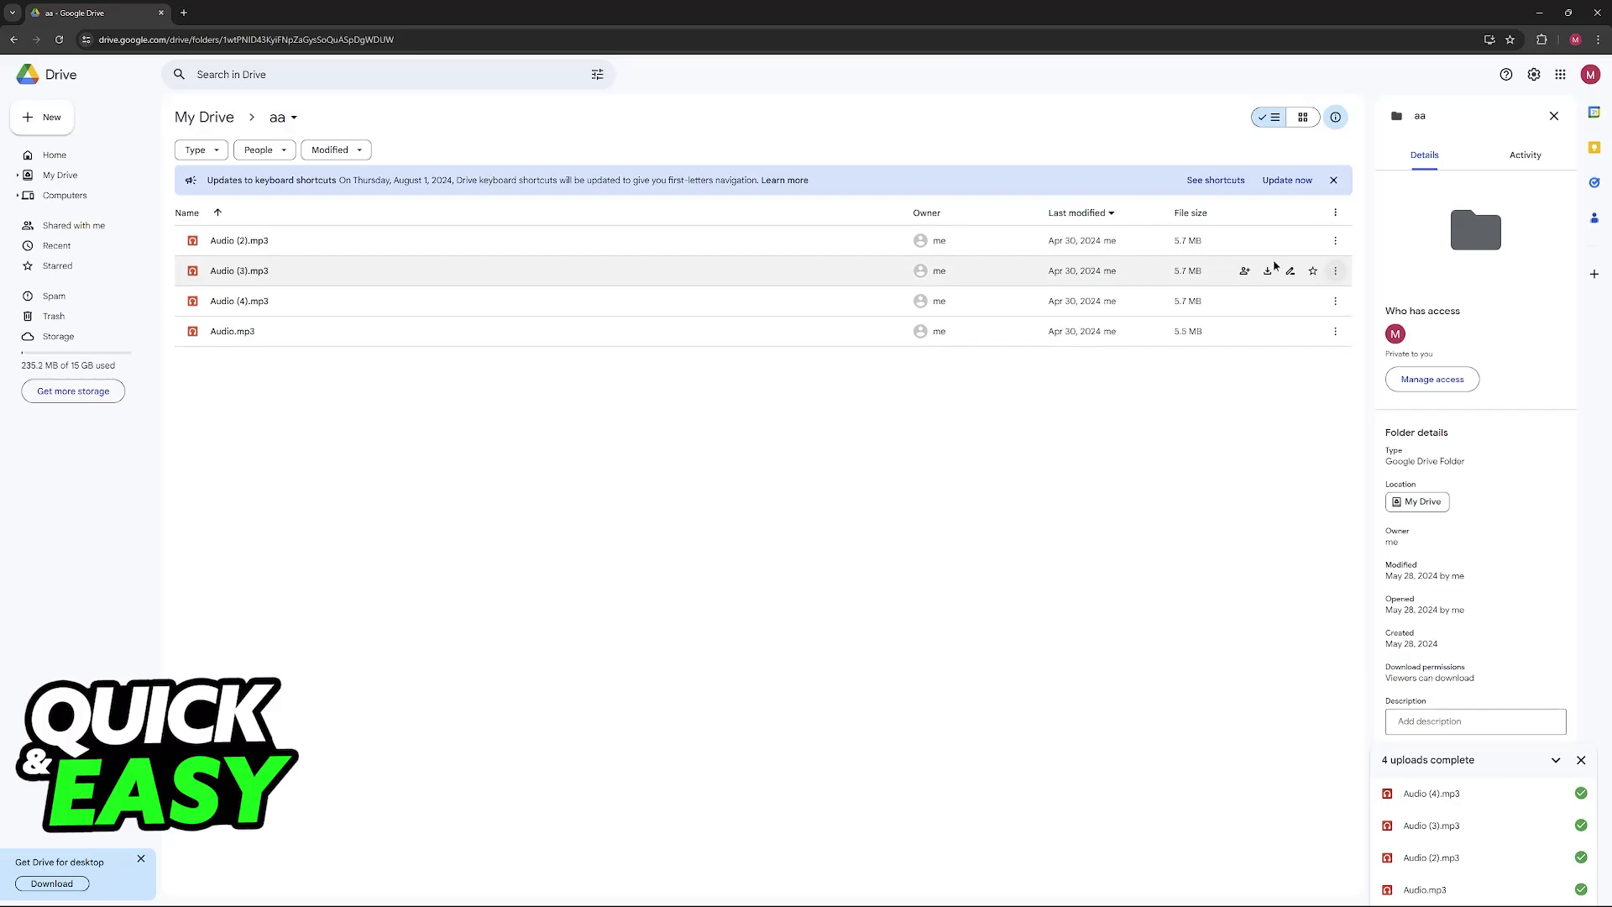
Step: Open Audio (2).mp3 in Drive's preview player
double_click(238, 240)
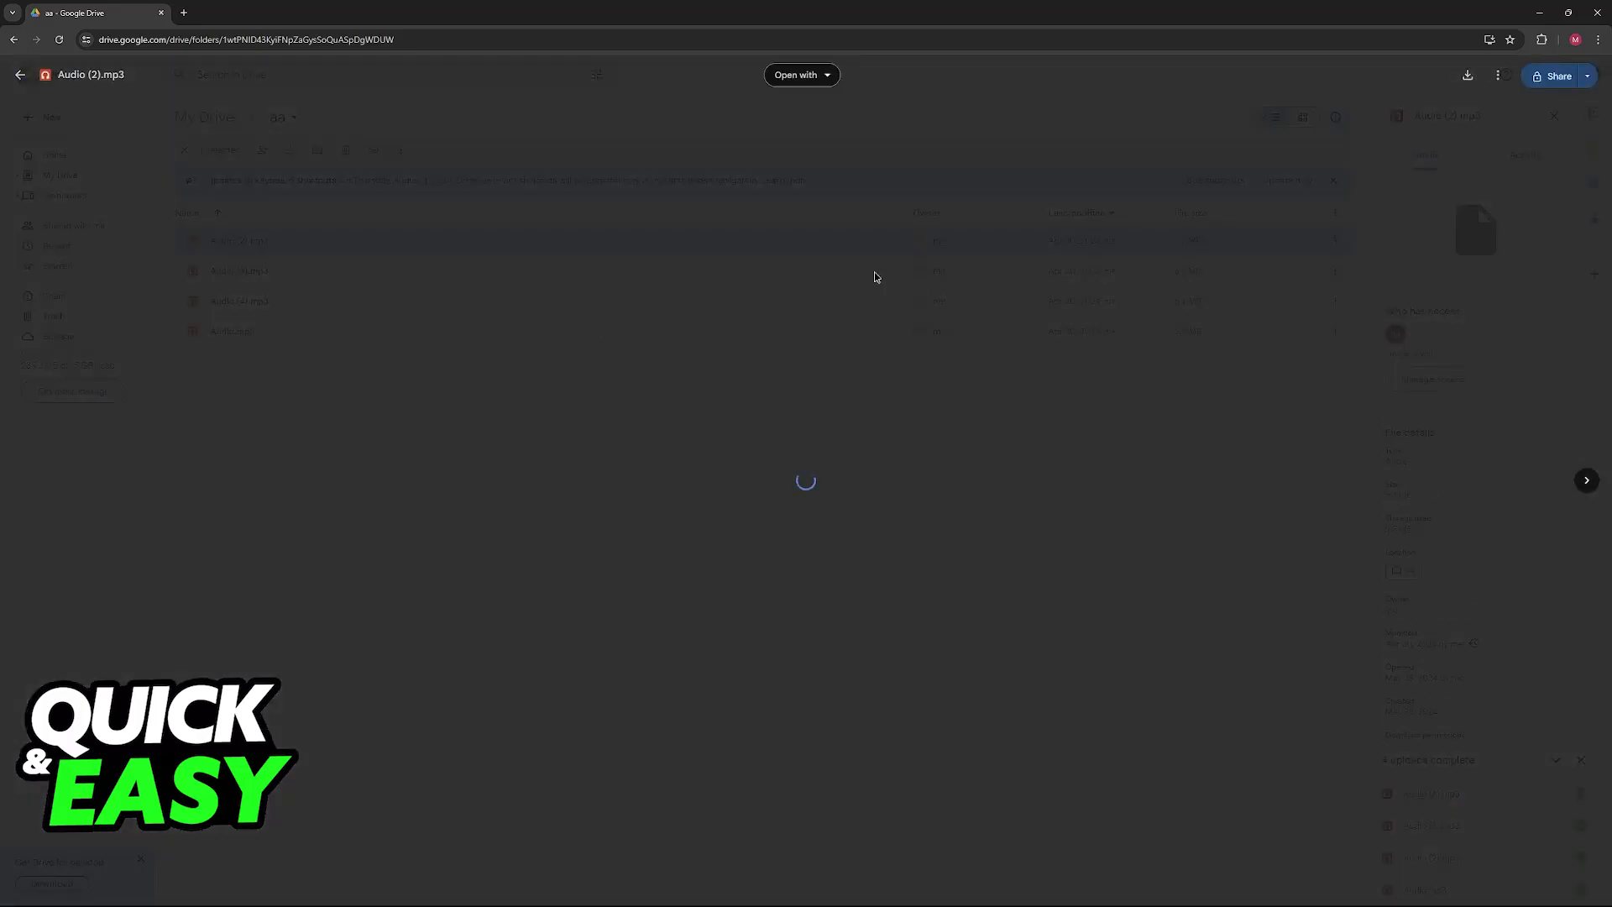
mouse_move(830, 412)
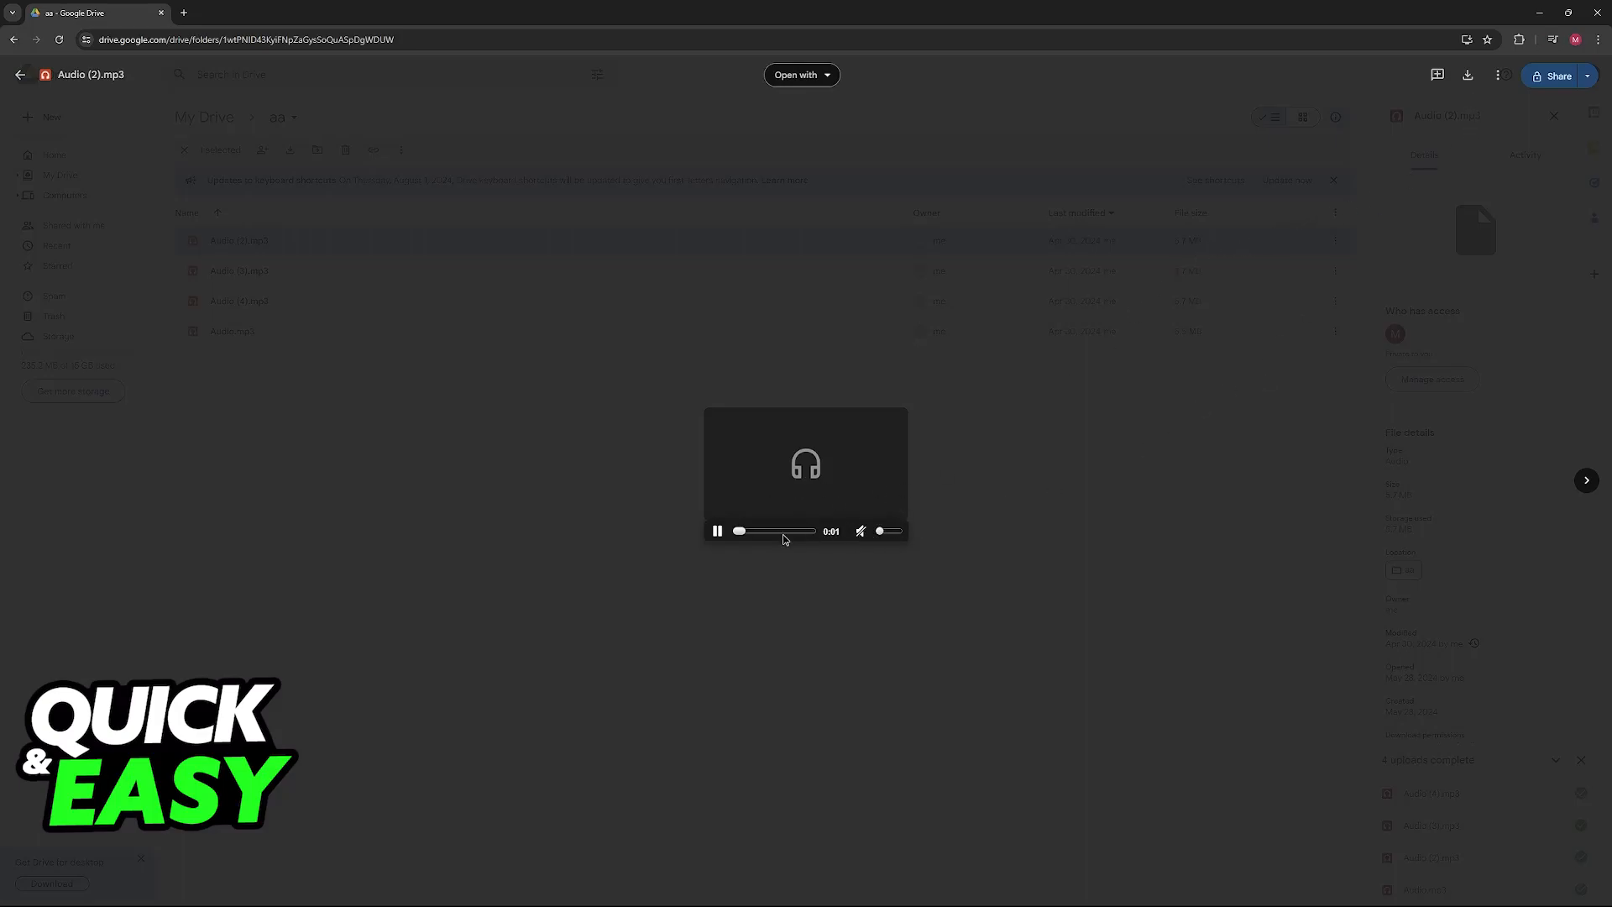
mouse_move(1468, 74)
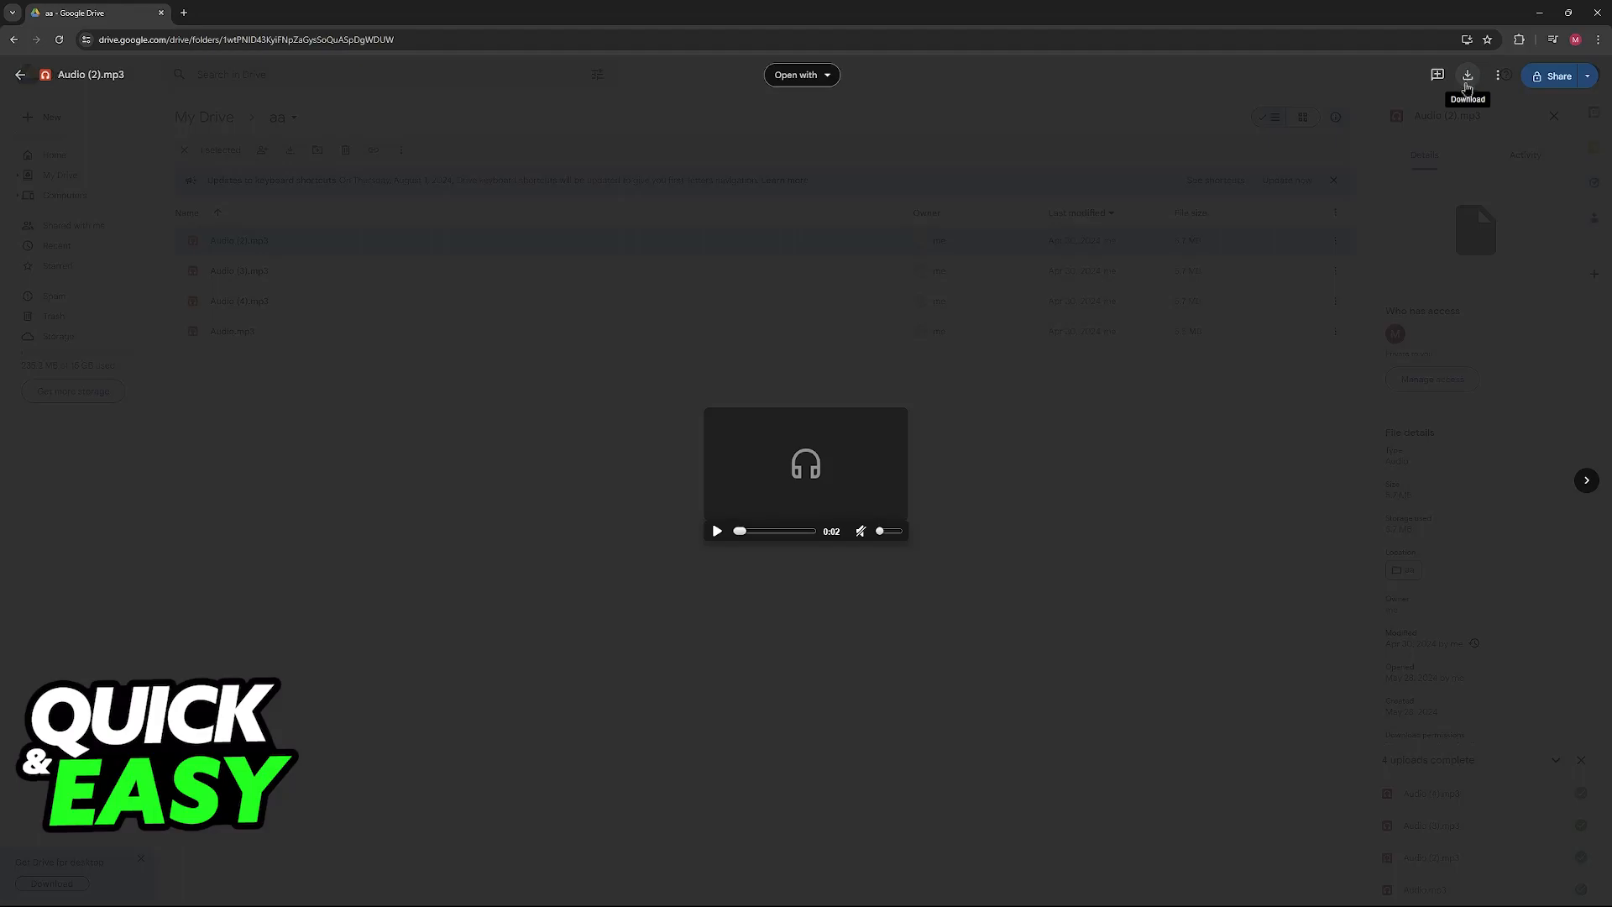
Step: Show the actions menu for Audio (2).mp3, including Download and Share
right_click(240, 239)
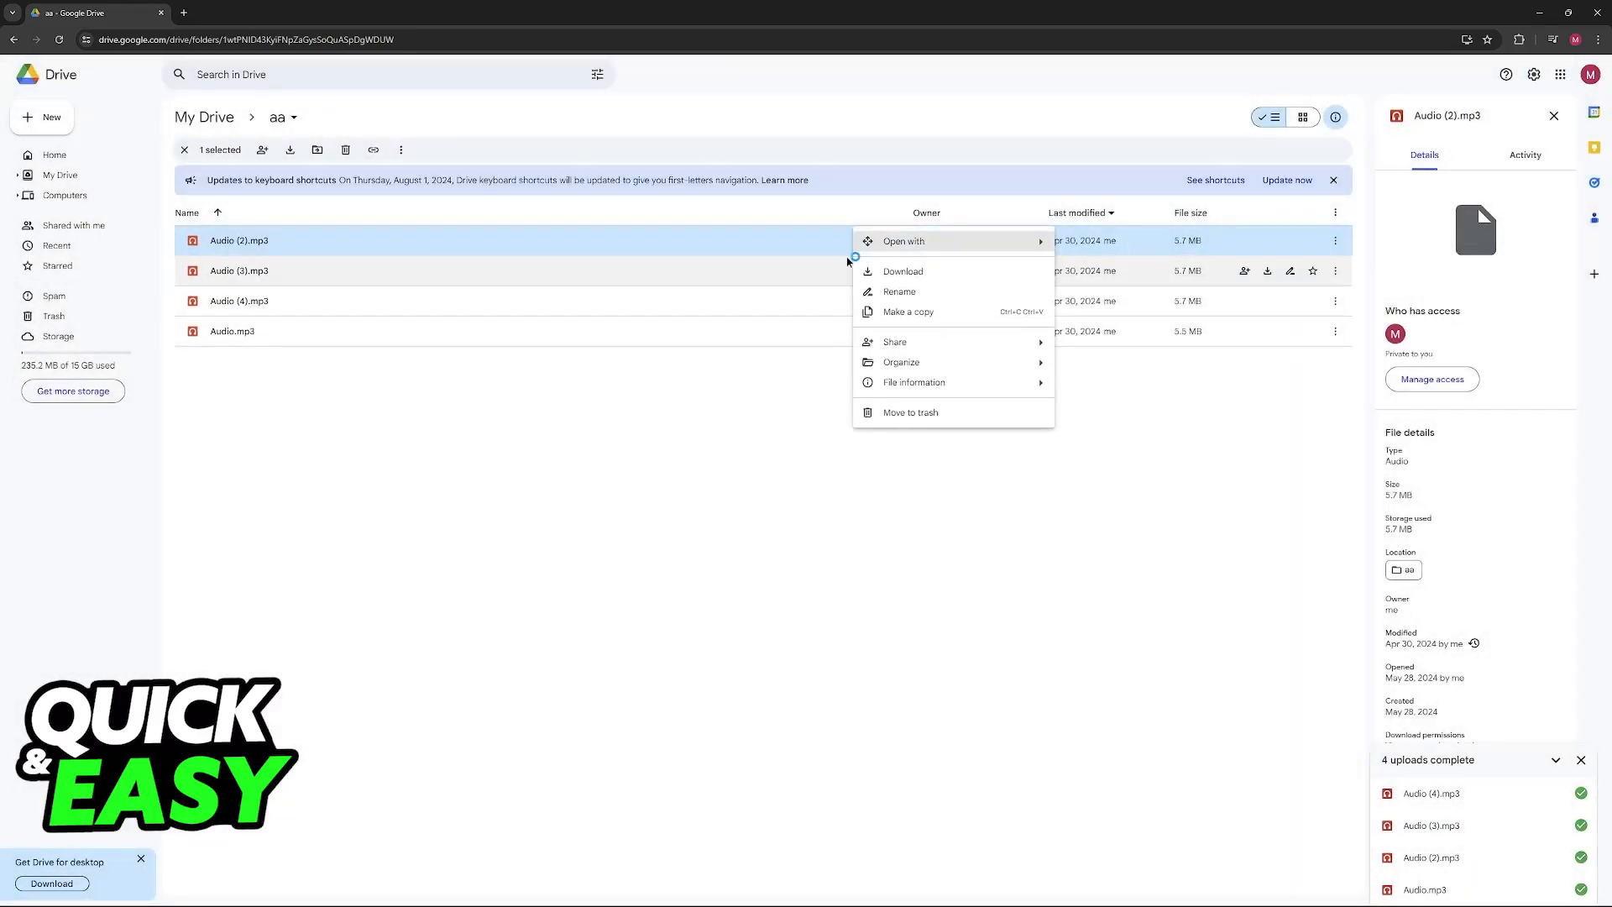
mouse_move(897, 340)
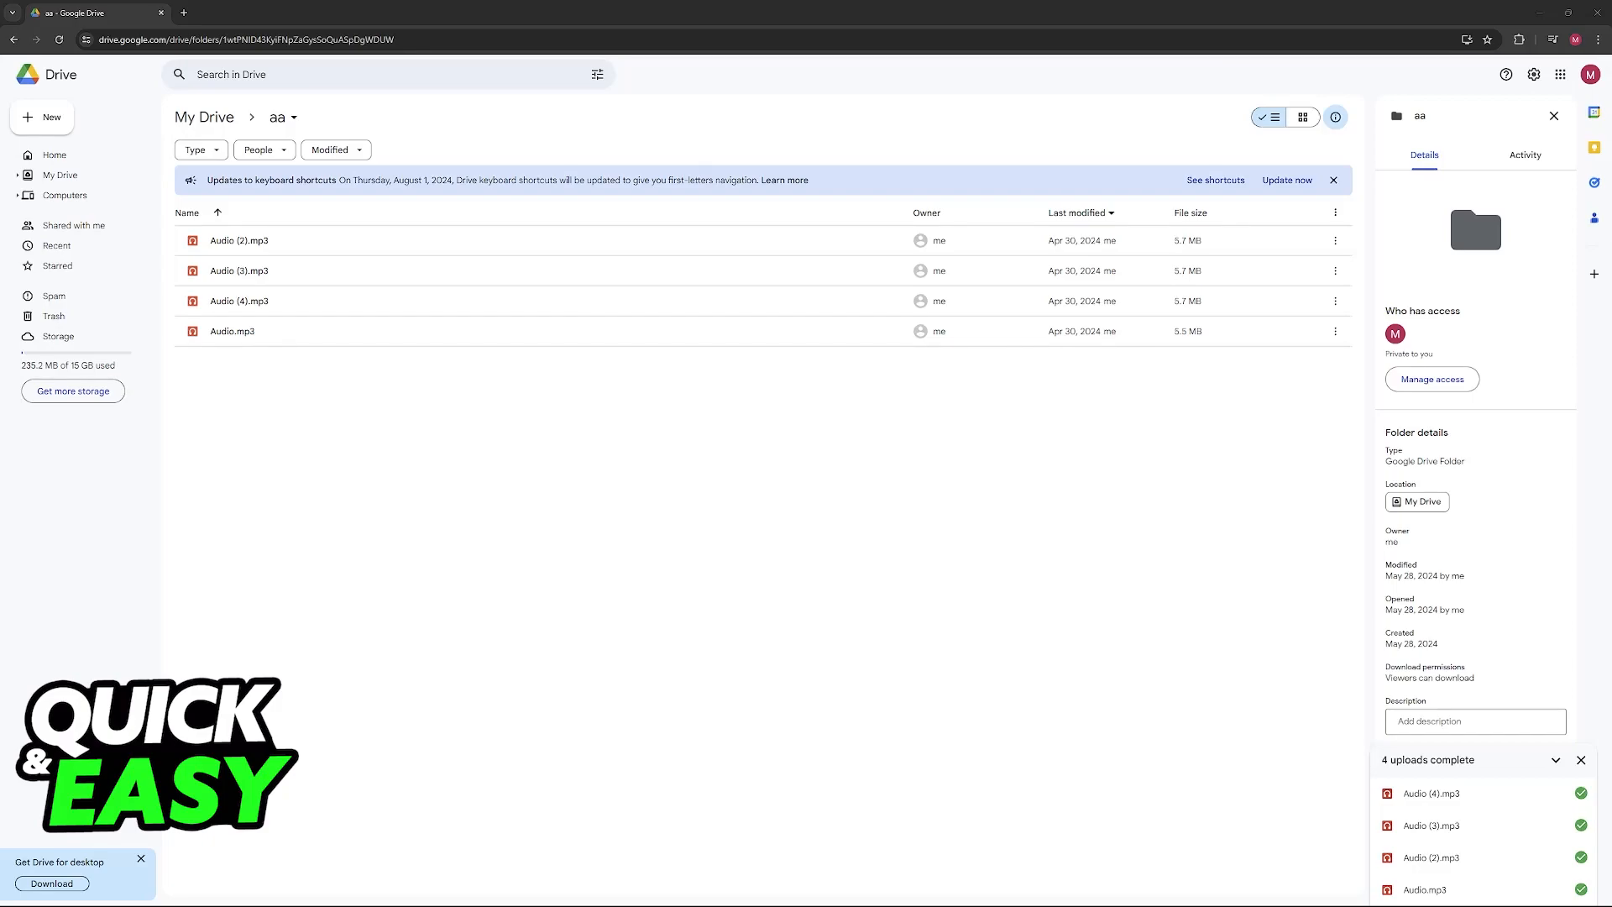
mouse_move(192, 392)
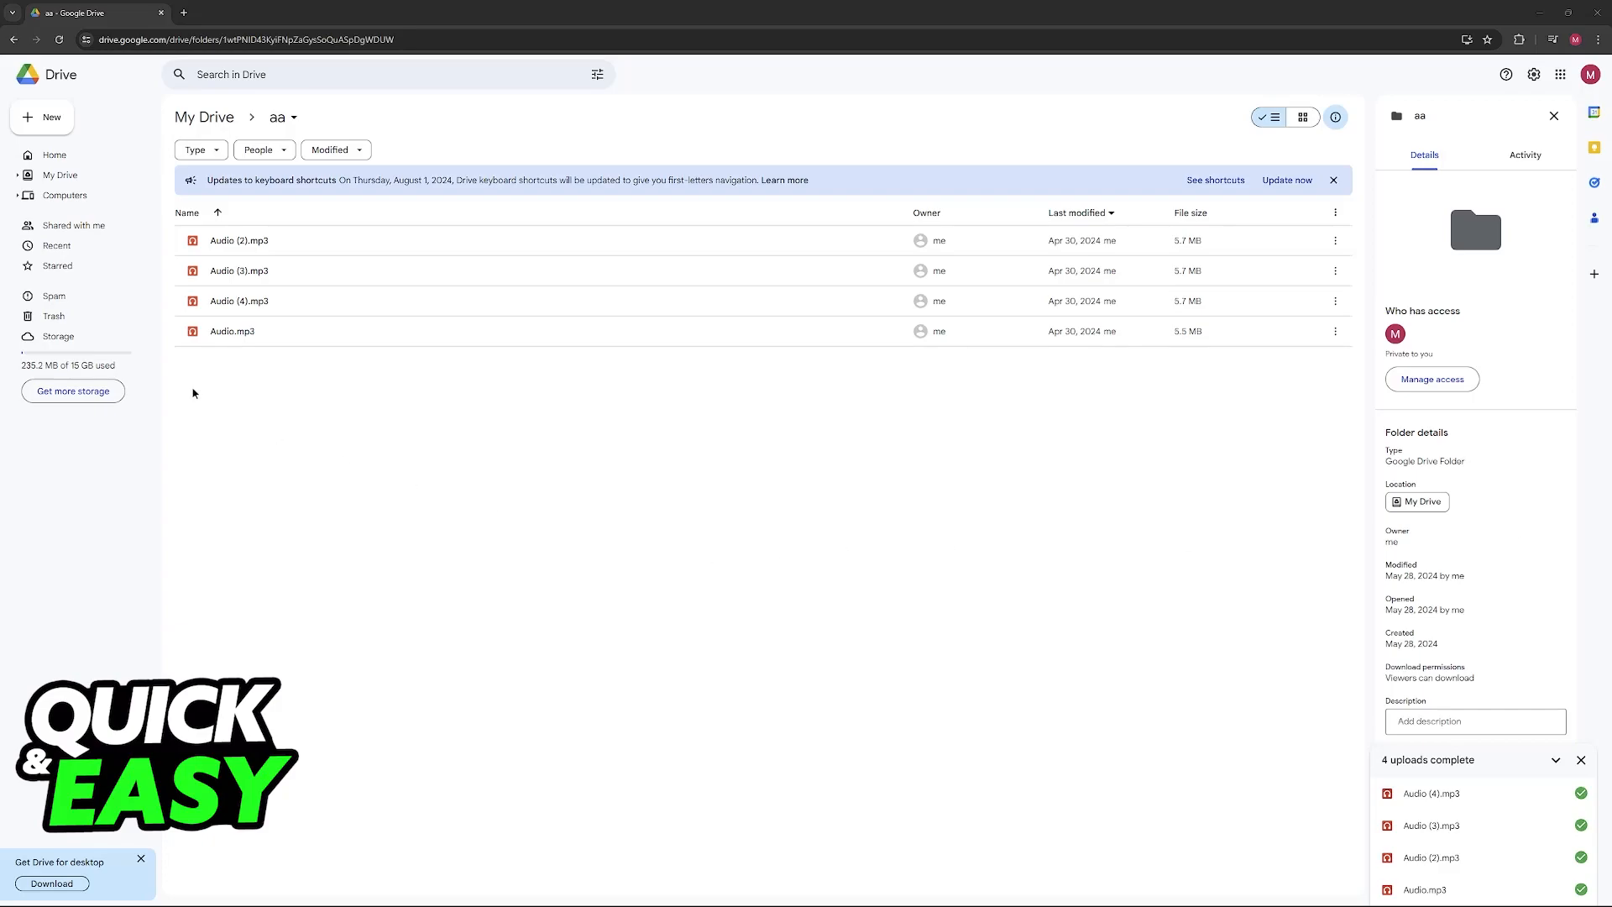
mouse_move(528, 416)
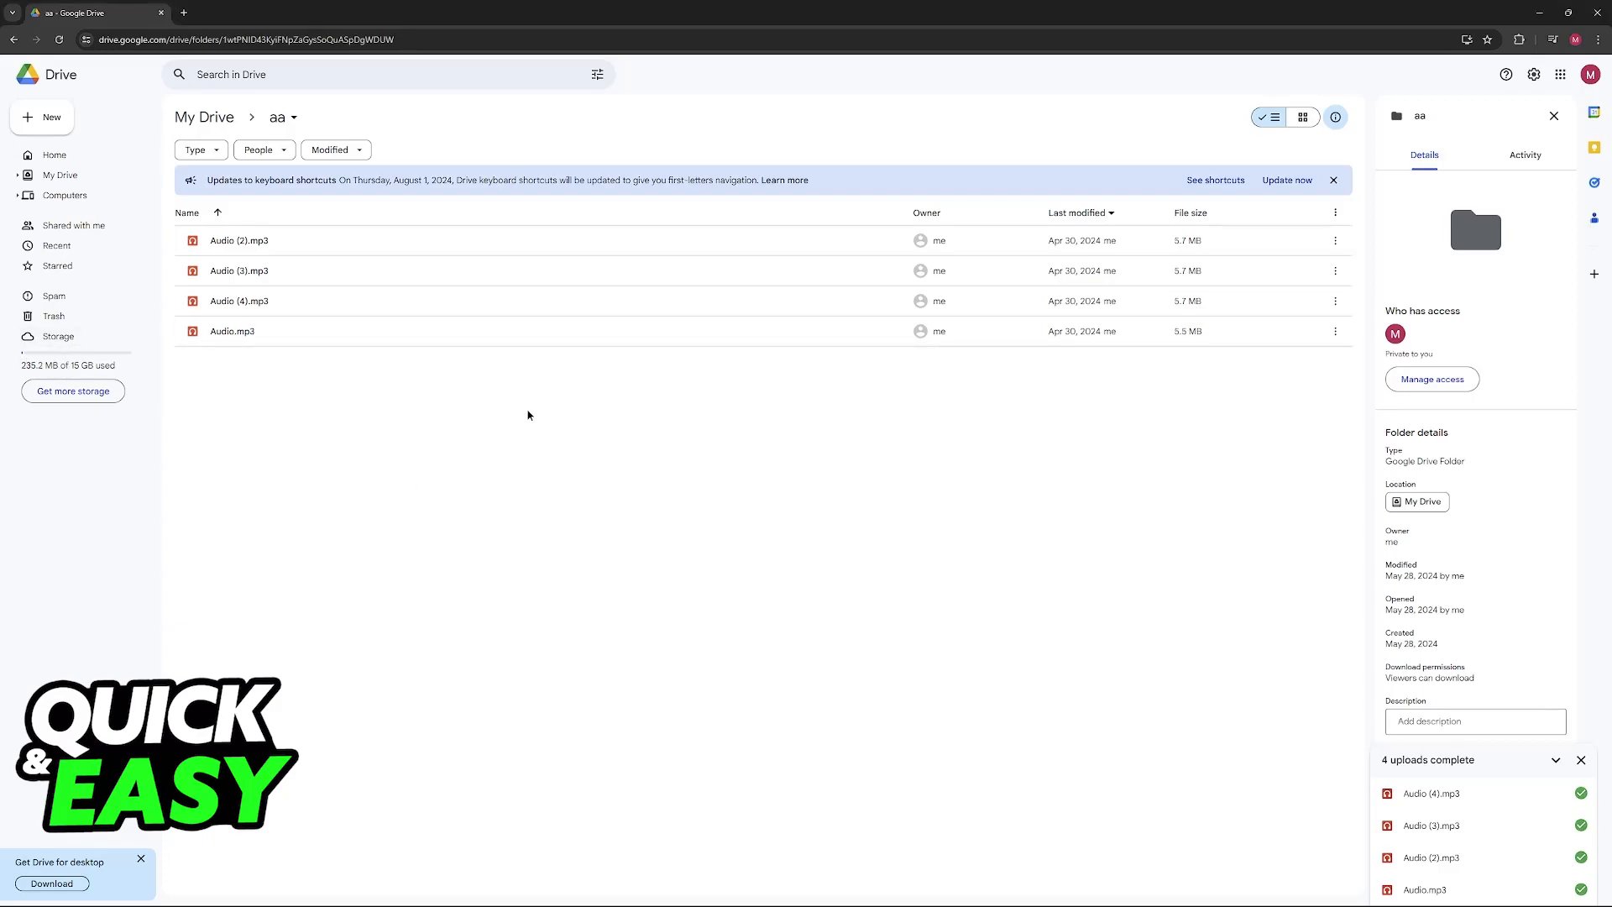
mouse_move(537, 425)
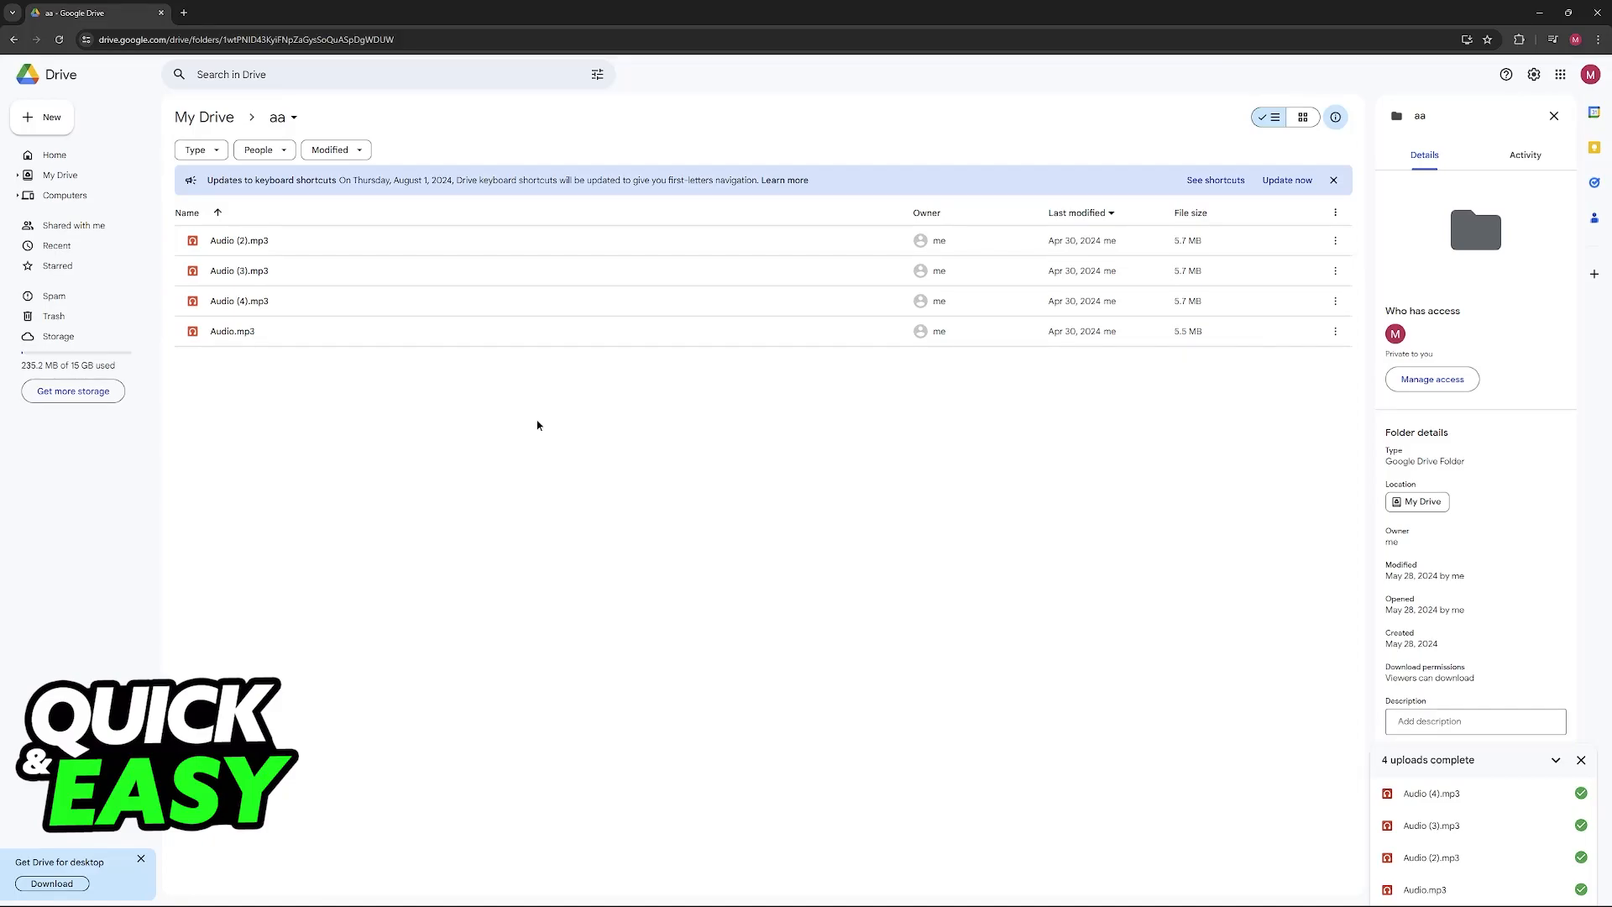
mouse_move(865, 429)
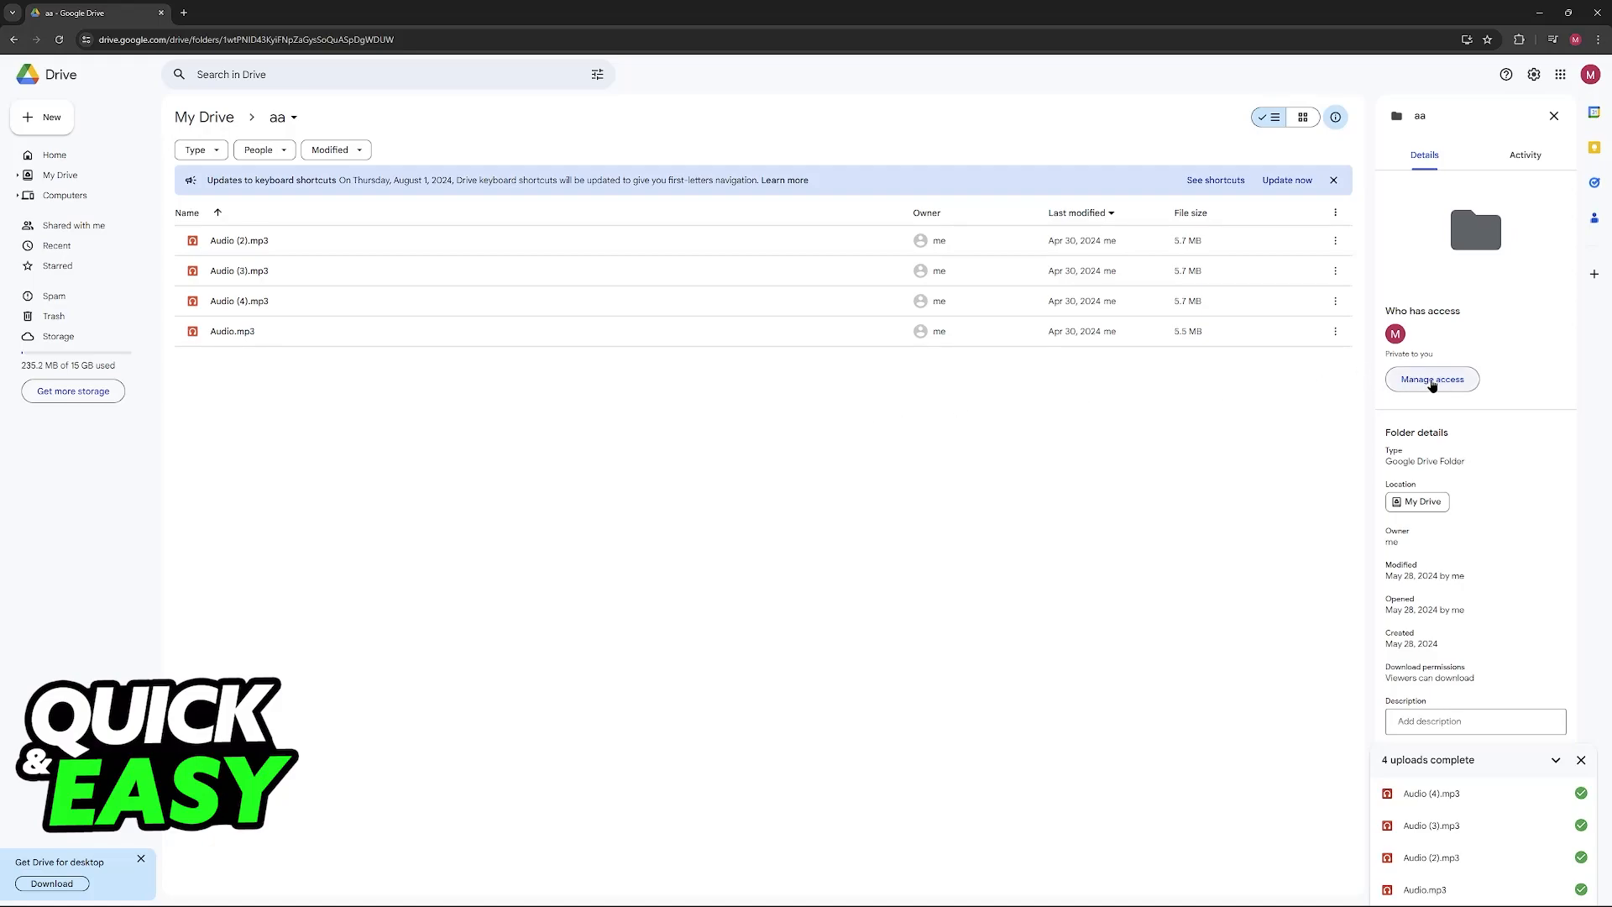
mouse_move(1421, 386)
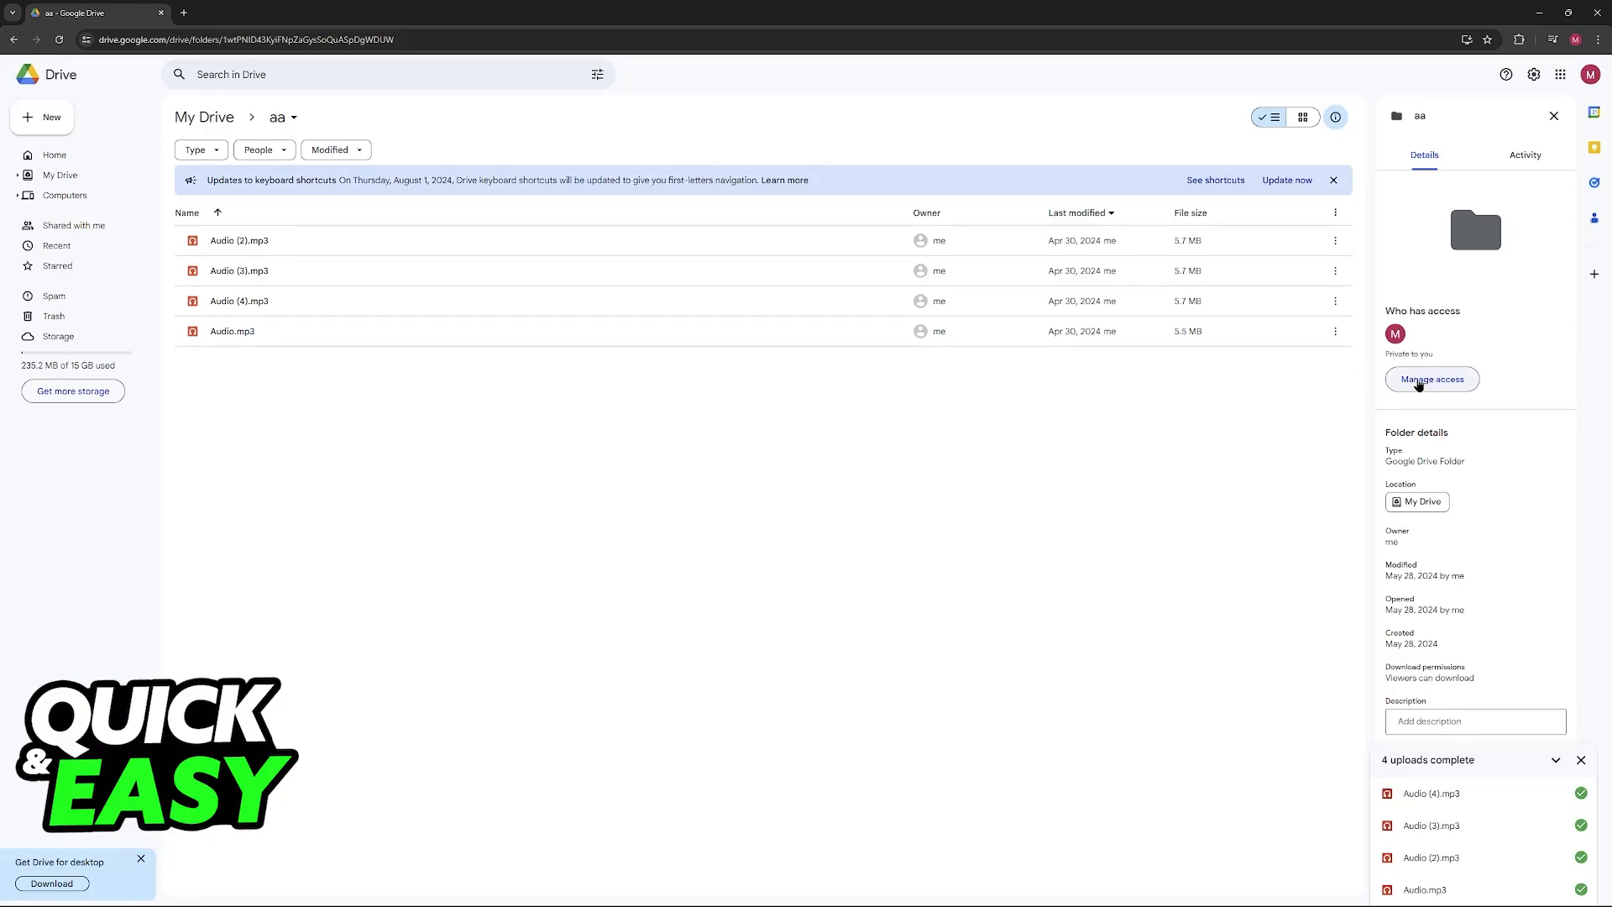